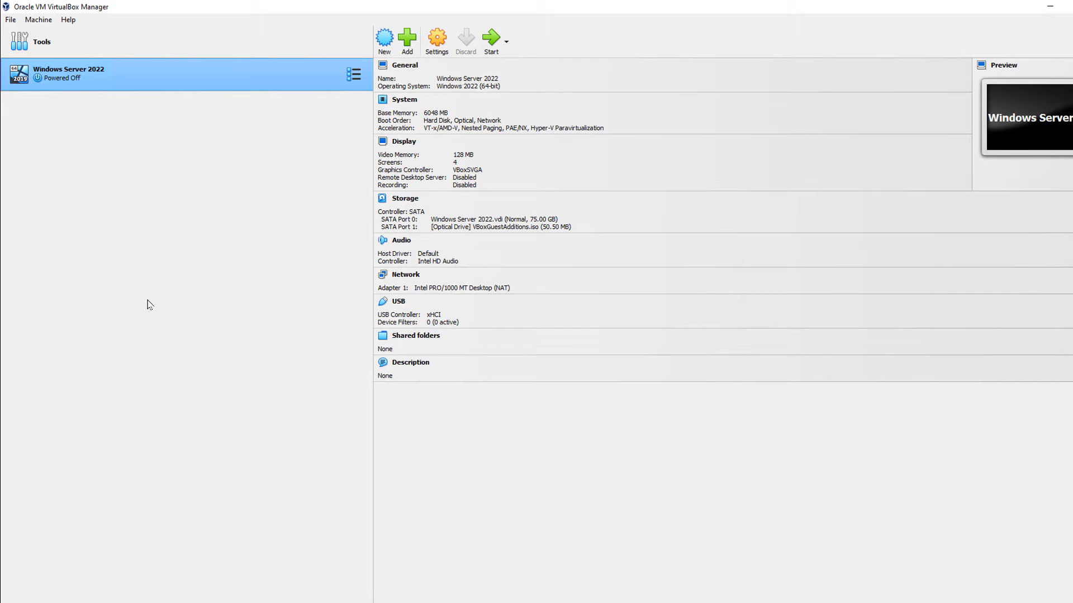
pyautogui.moveTo(184, 236)
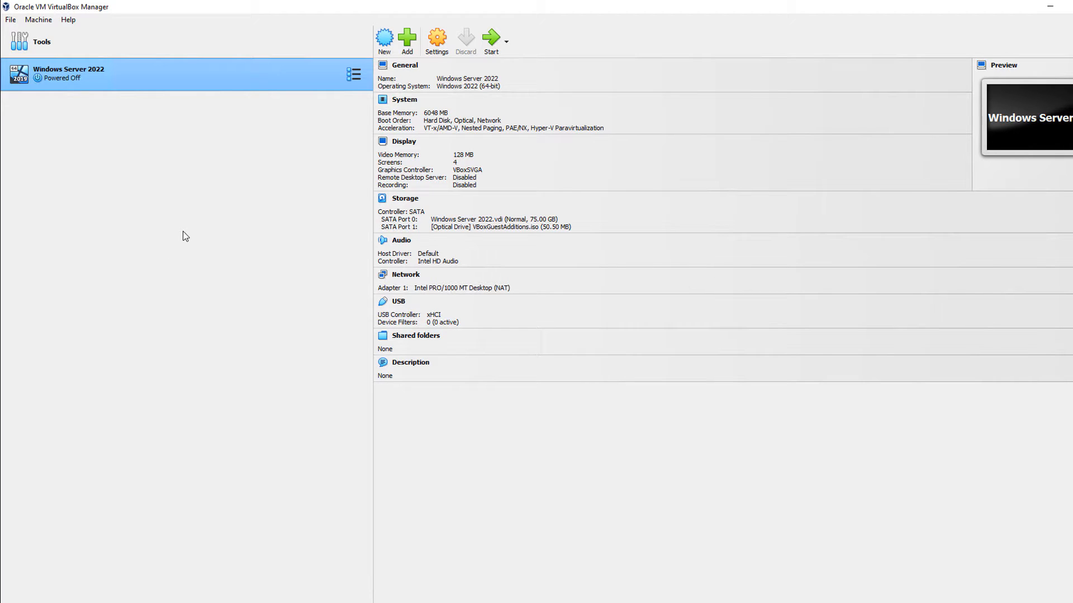
pyautogui.moveTo(331, 85)
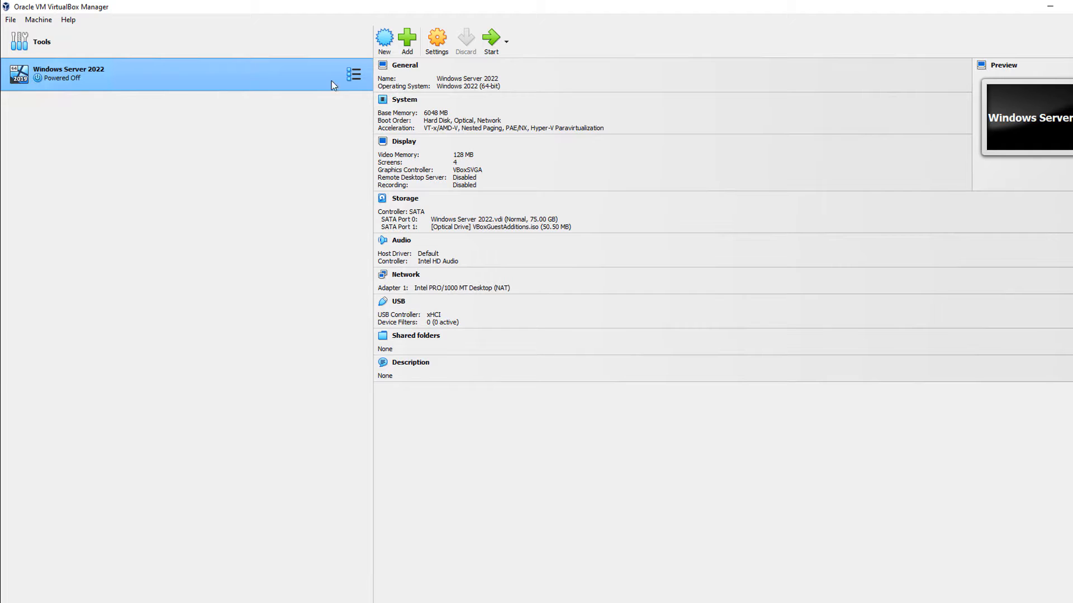
# Step: Set the Windows Server 2022 machine's Display monitor count from 4 to 2 and save
pyautogui.click(437, 39)
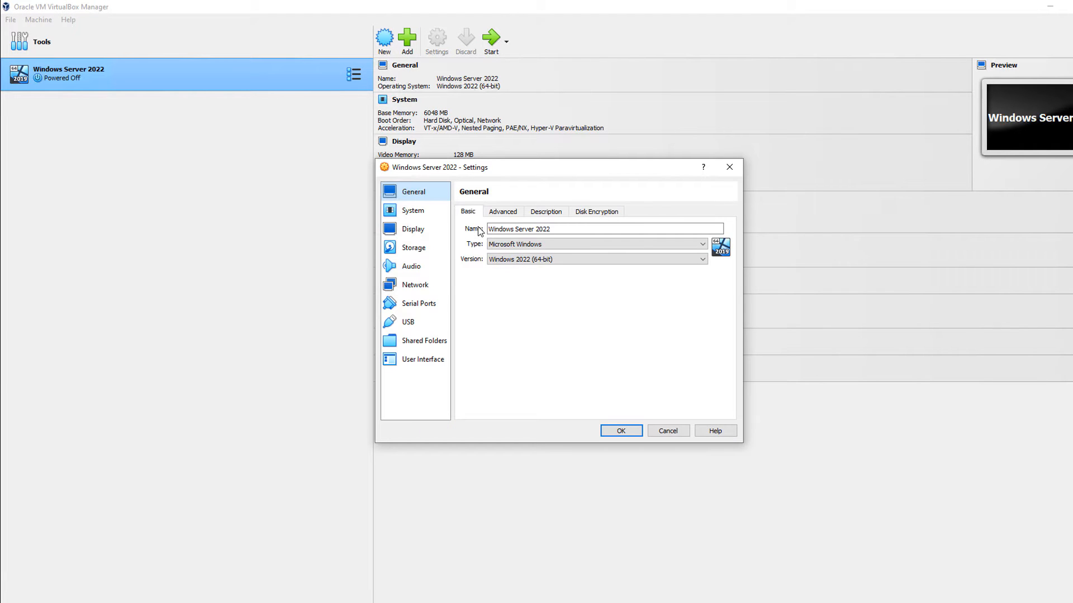
pyautogui.click(413, 228)
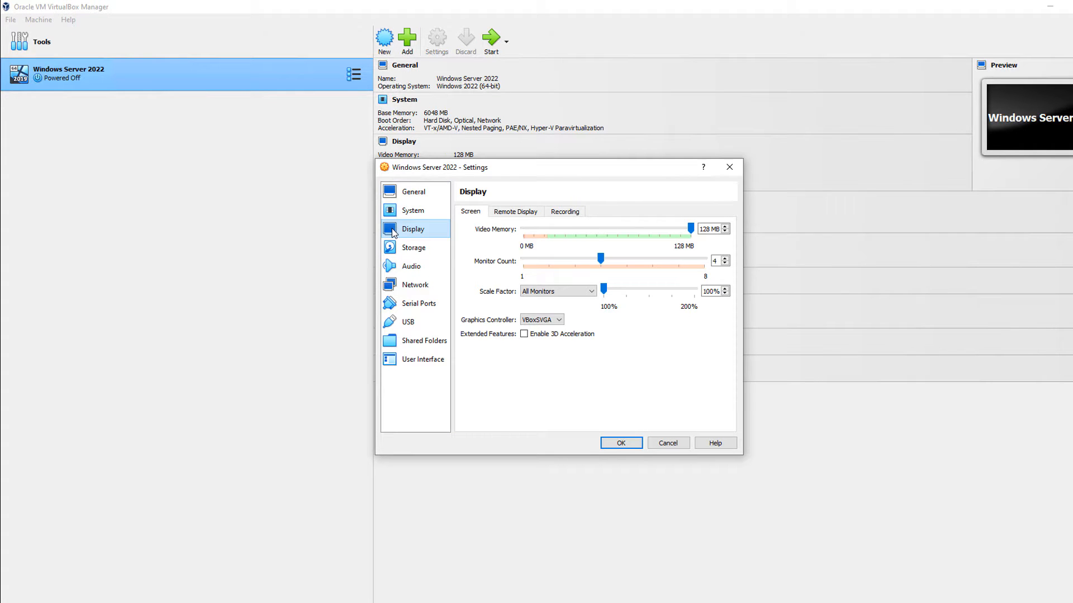
pyautogui.moveTo(601, 258); pyautogui.dragTo(547, 258)
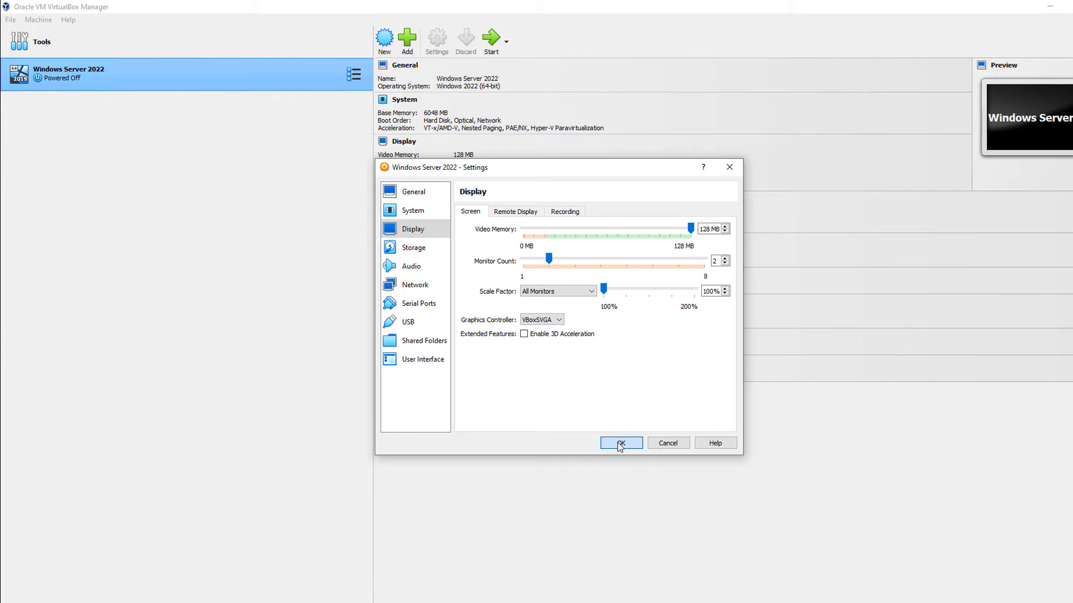
pyautogui.click(620, 443)
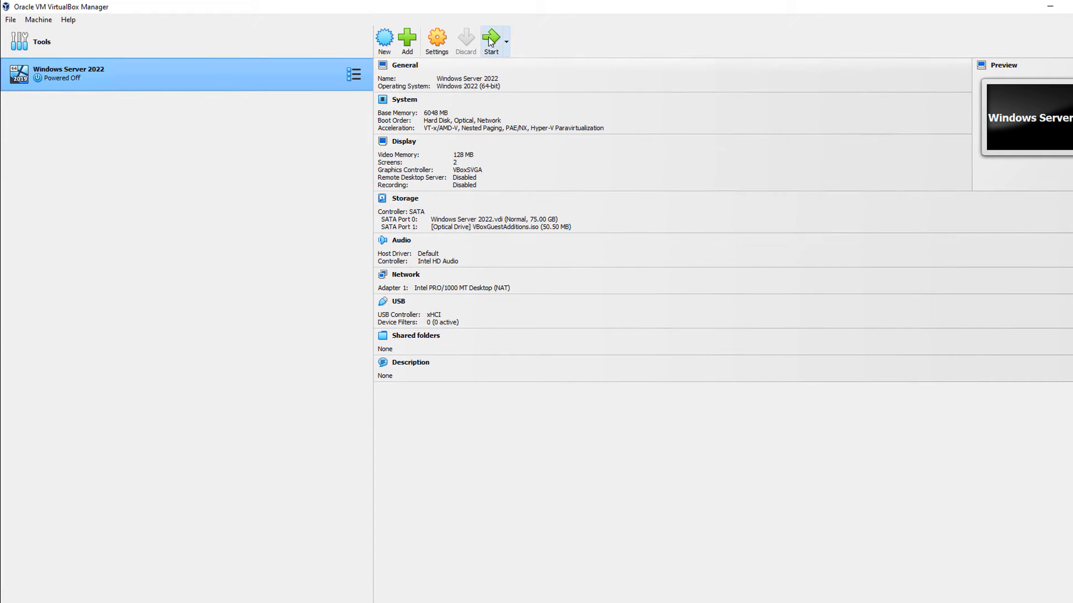
# Step: Start the Windows Server 2022 virtual machine from VirtualBox Manager
pyautogui.click(490, 38)
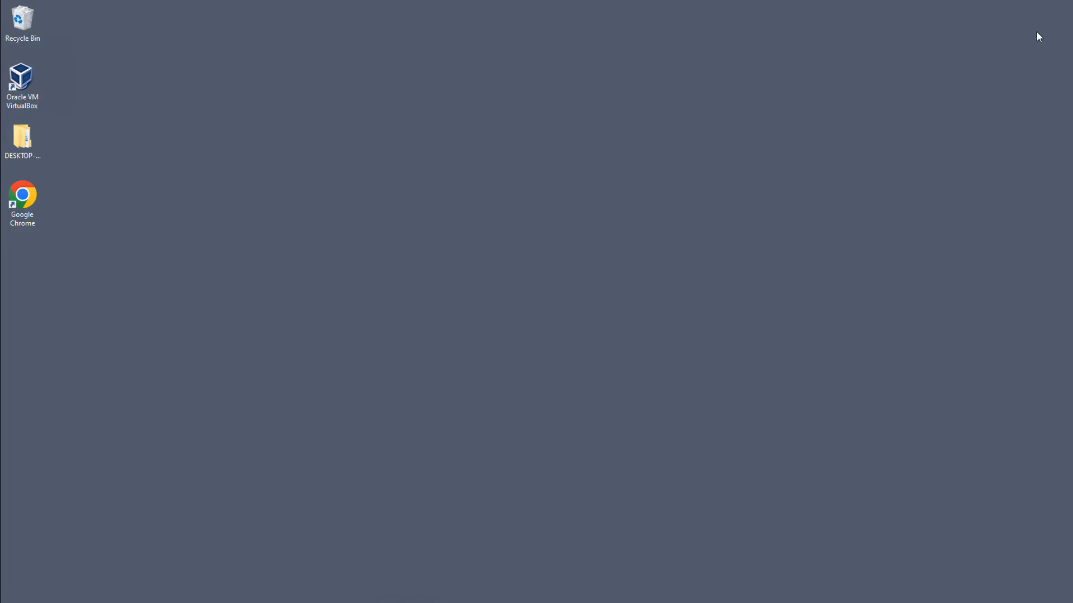
pyautogui.doubleClick(22, 75)
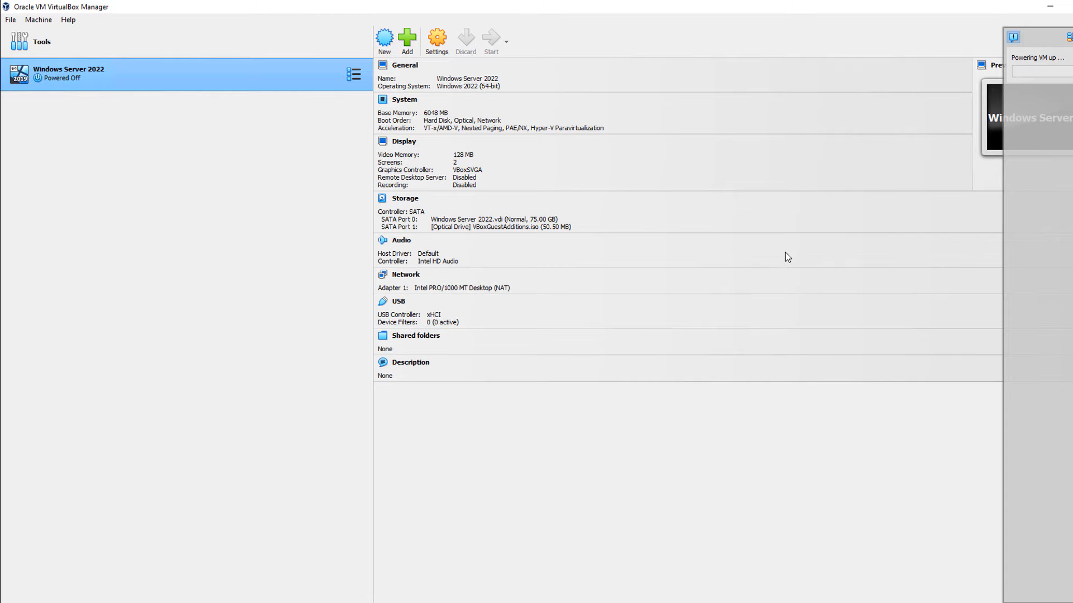
pyautogui.click(489, 40)
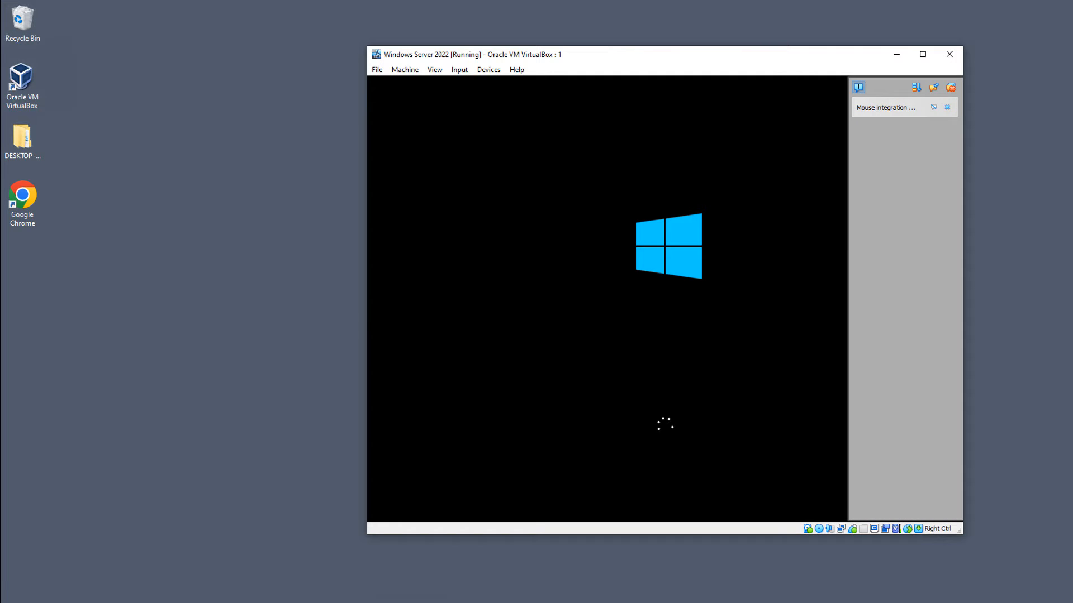
# Step: Sign in to the Windows Server 2022 guest as Administrator
pyautogui.click(949, 107)
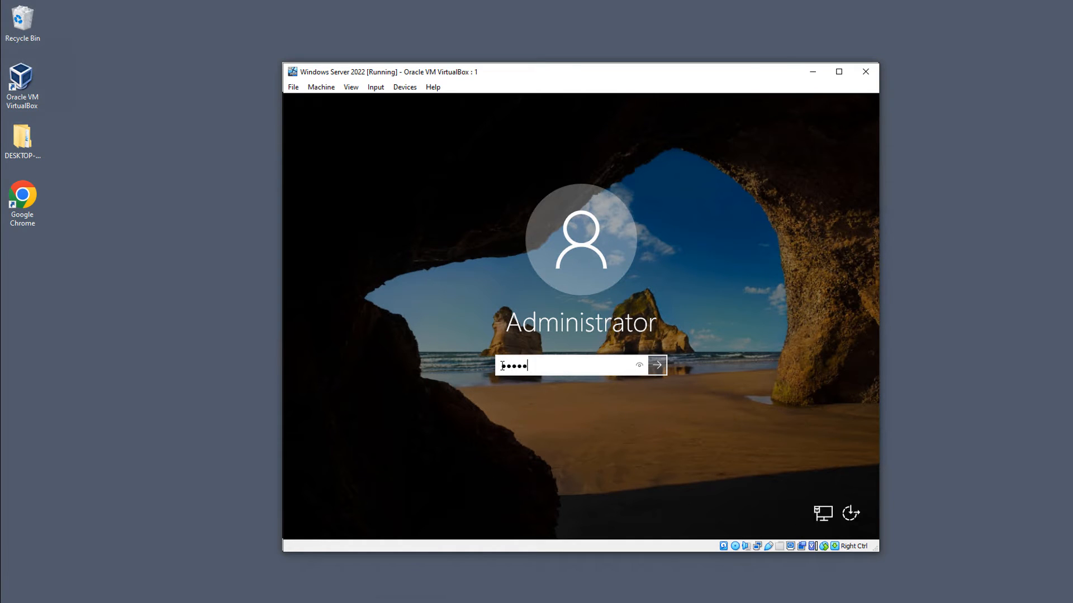
pyautogui.click(654, 364)
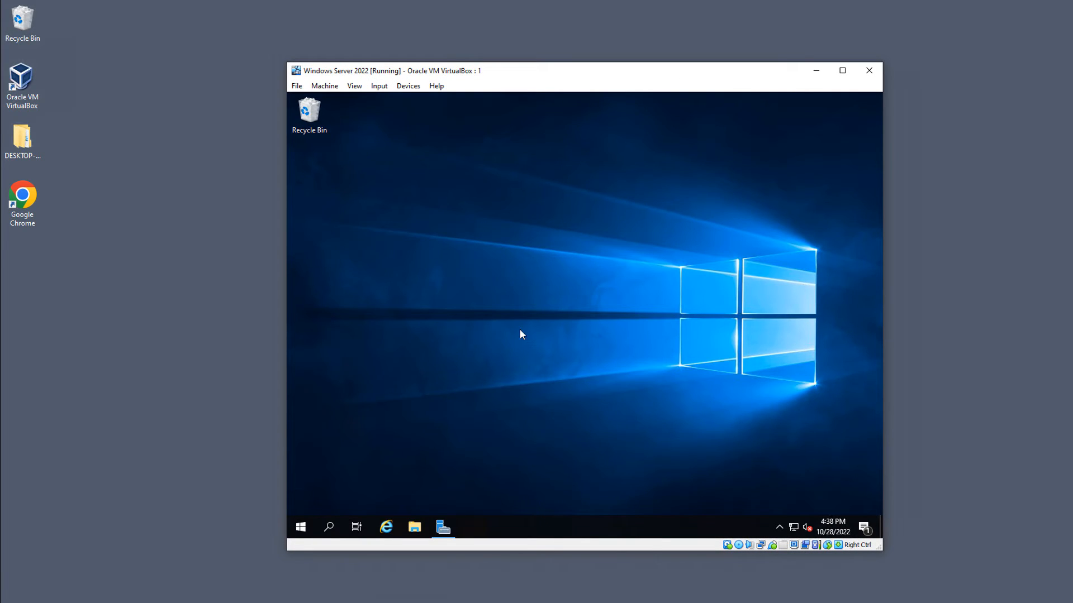
# Step: Reach Display settings from the guest desktop and select display 2
pyautogui.rightClick(553, 267)
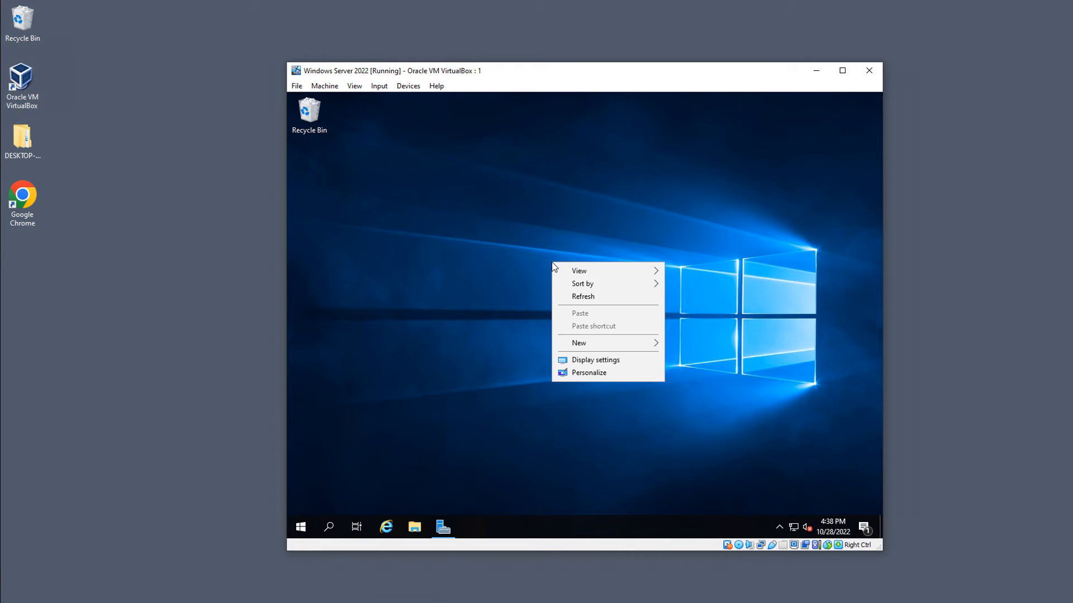
pyautogui.moveTo(594, 360)
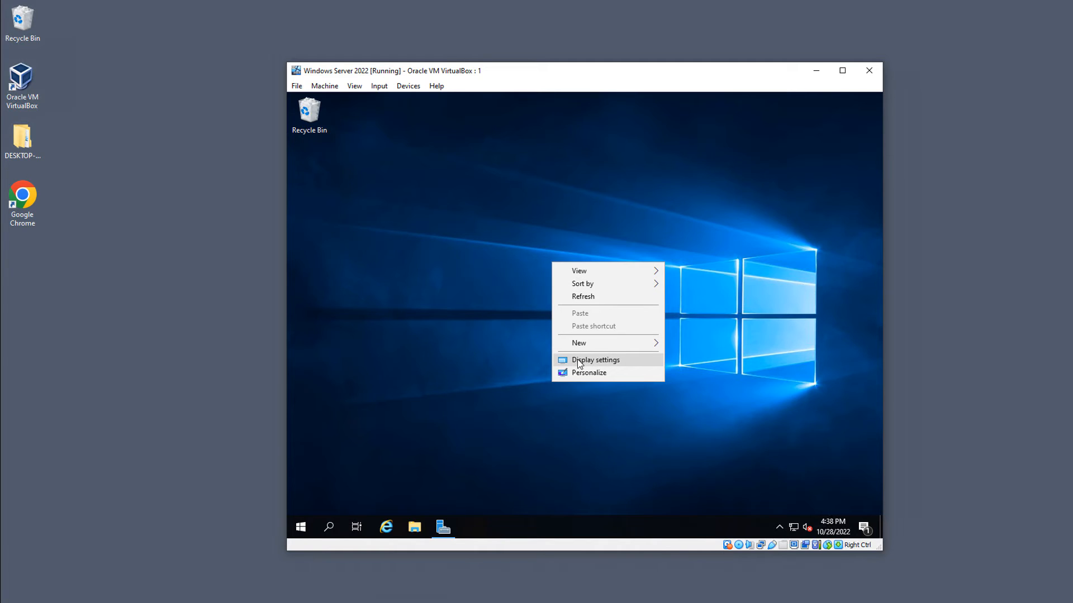
pyautogui.click(594, 359)
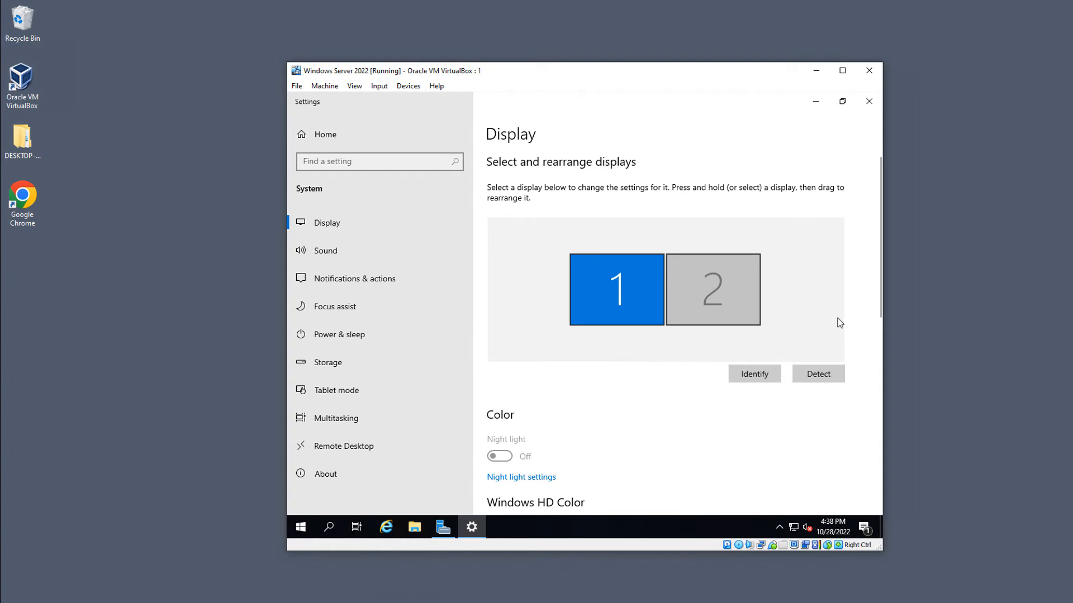
pyautogui.moveTo(623, 298)
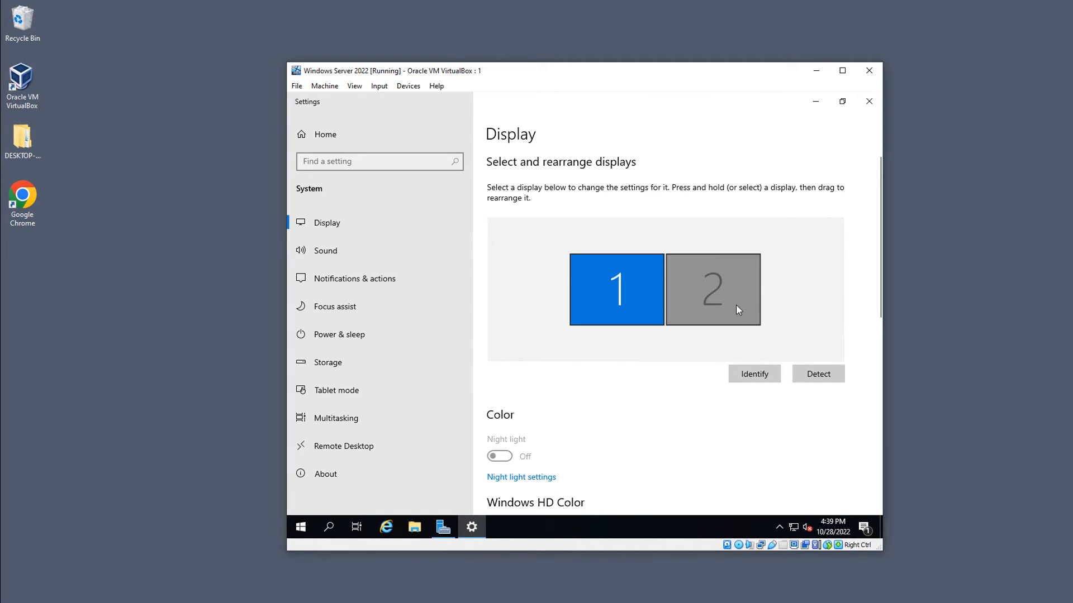
pyautogui.click(712, 289)
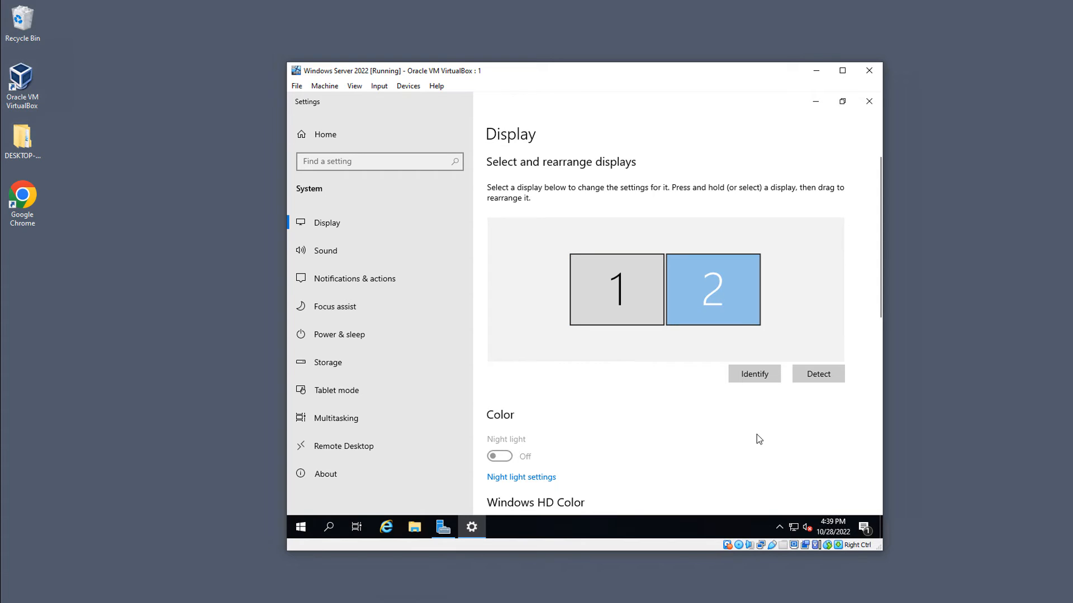
# Step: Set Multiple displays to 'Extend these displays'
pyautogui.scroll(-3)
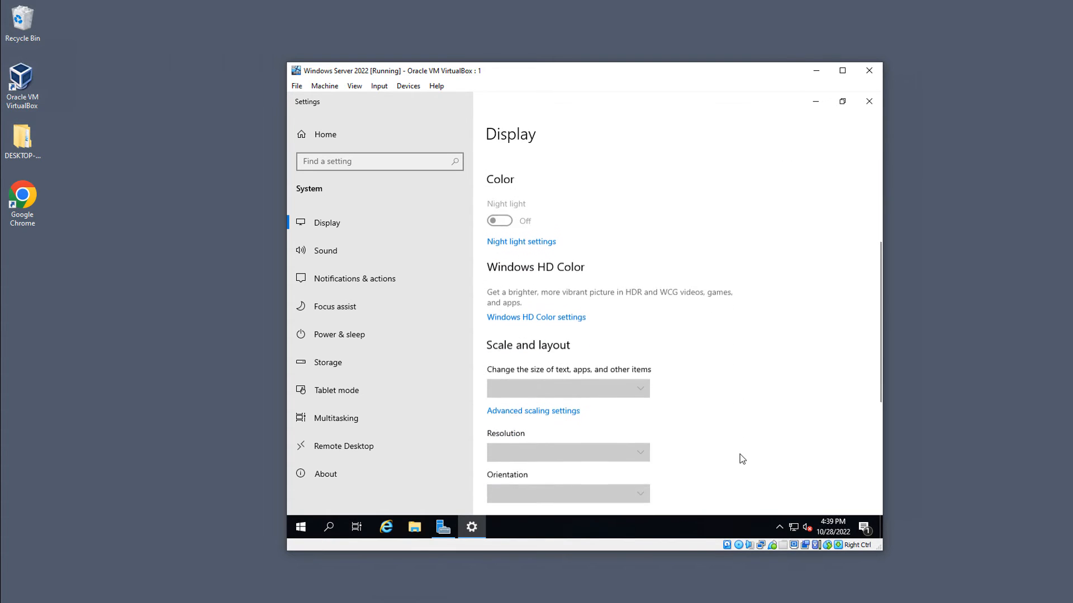
pyautogui.scroll(-3)
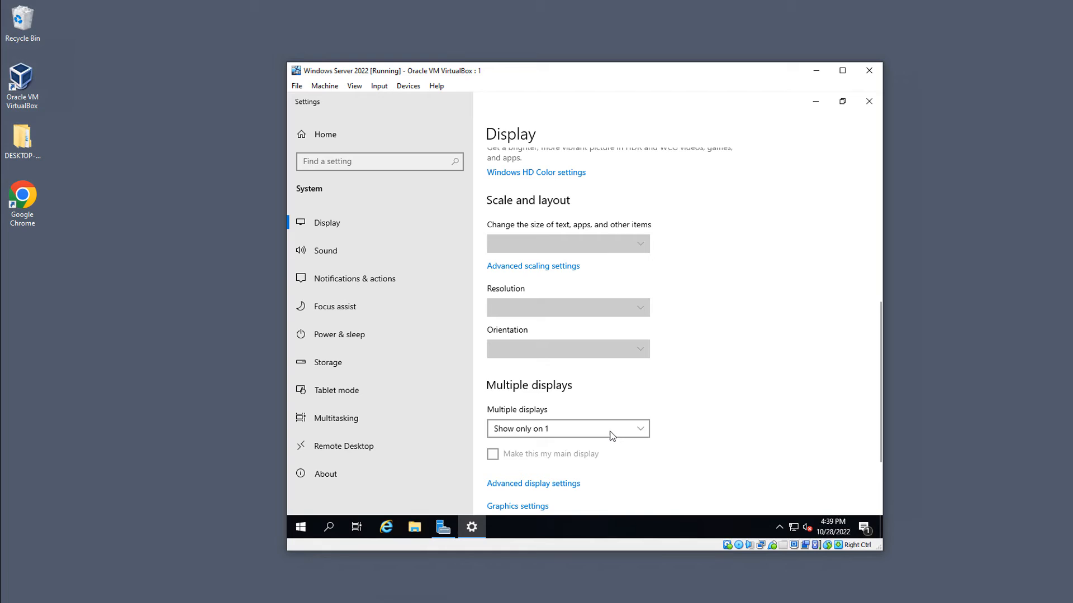
pyautogui.click(567, 428)
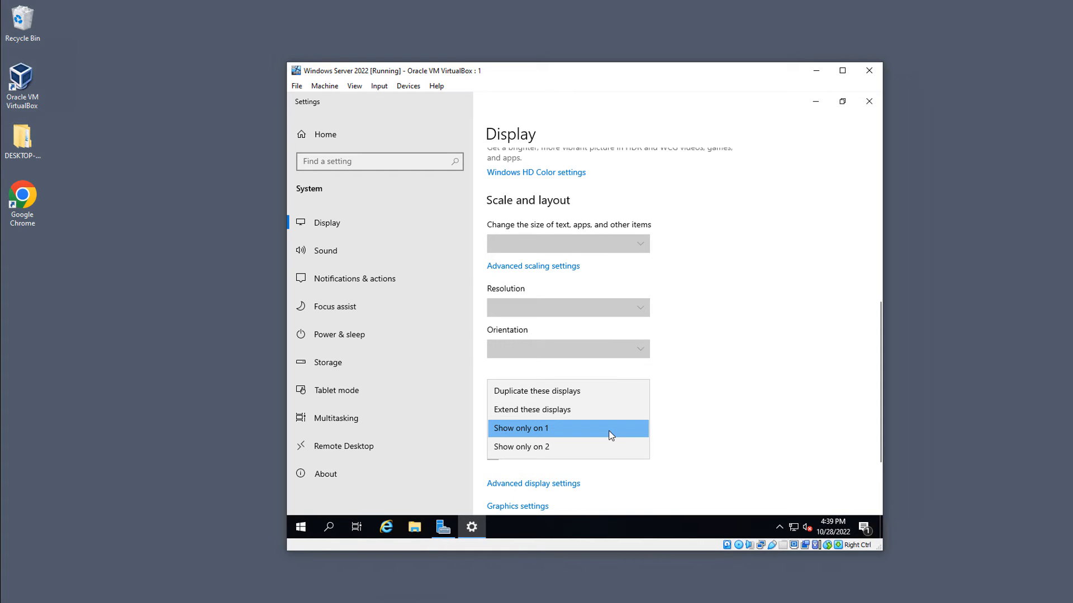
pyautogui.moveTo(603, 413)
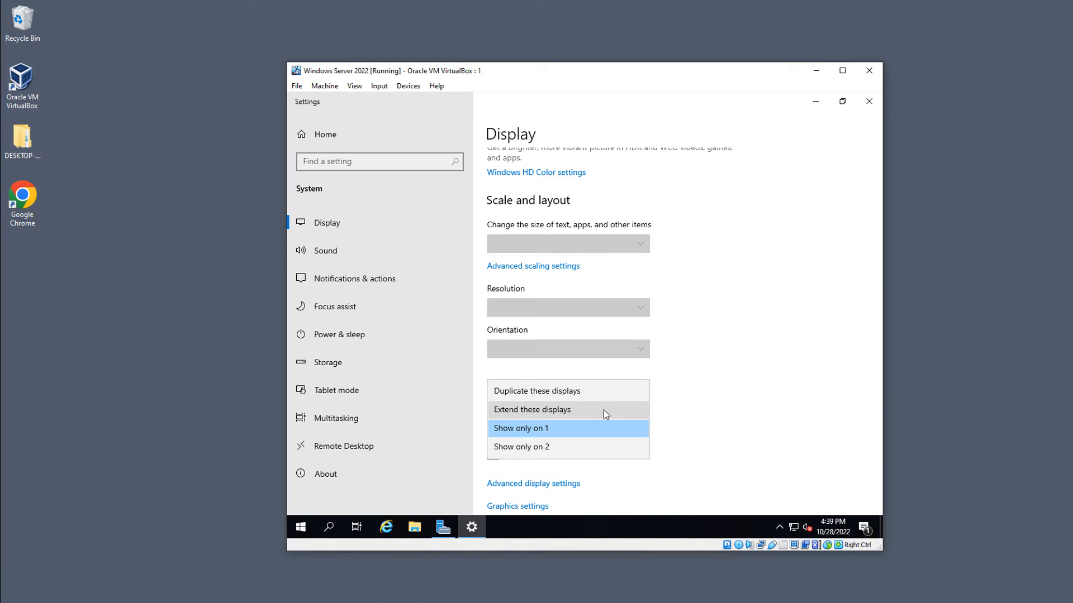
pyautogui.moveTo(604, 410)
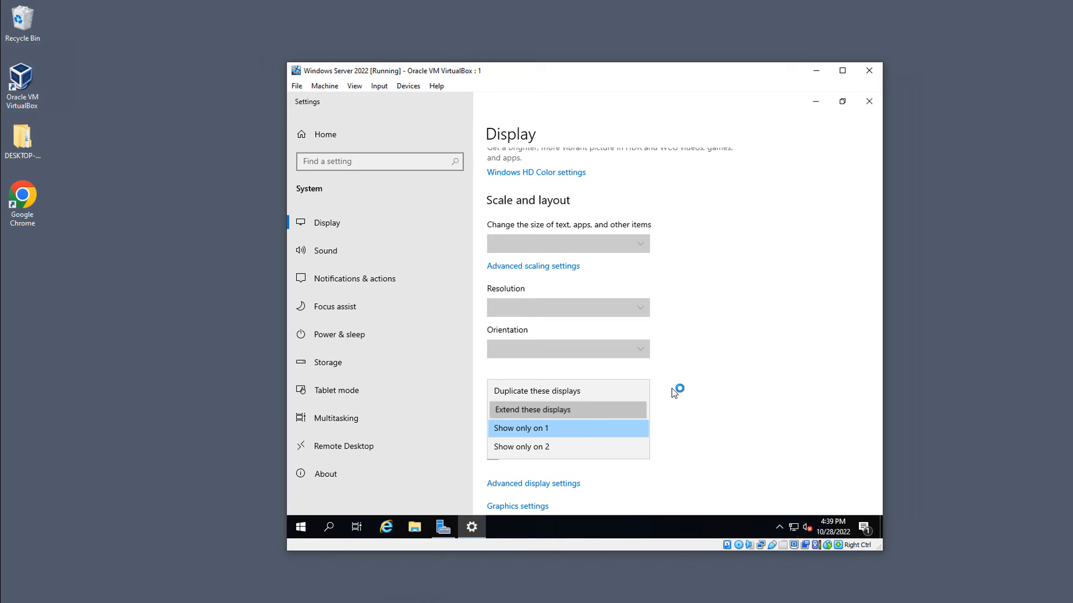
pyautogui.click(520, 428)
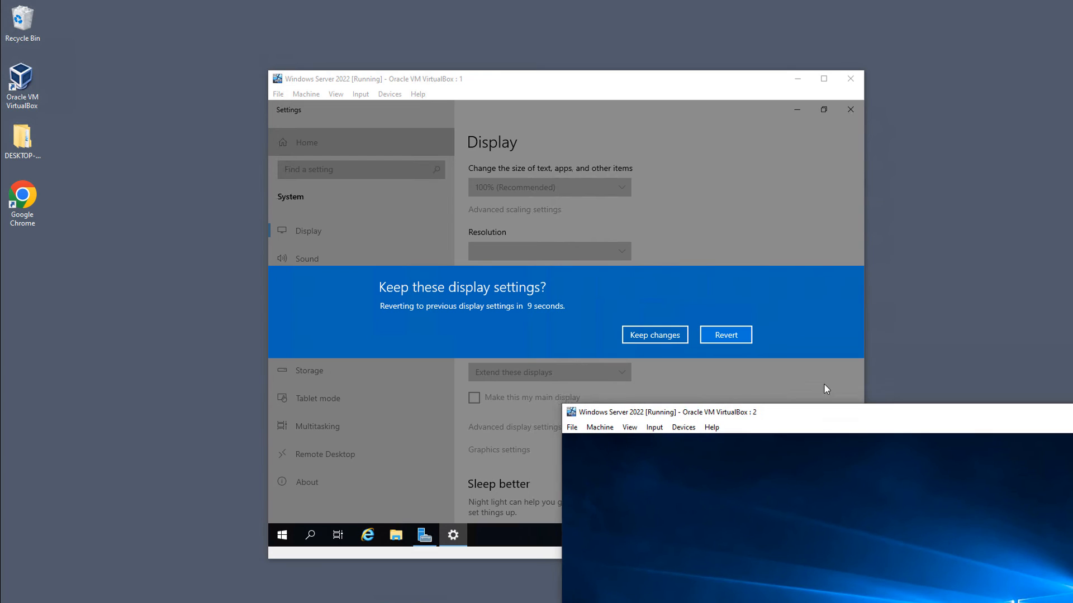
# Step: Keep the extended display change and close Windows Settings
pyautogui.click(653, 334)
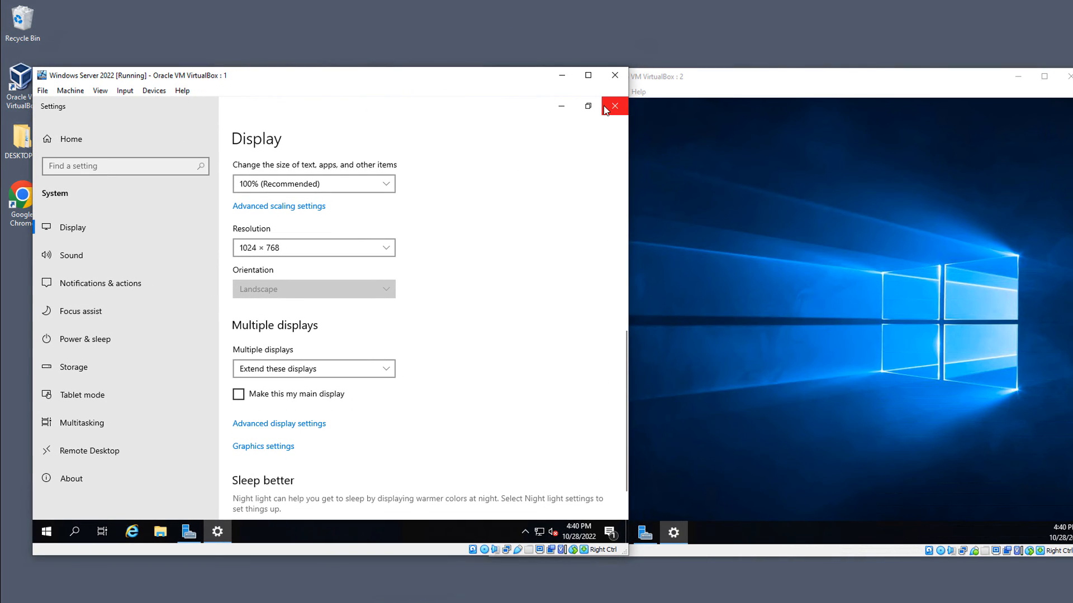
pyautogui.click(614, 106)
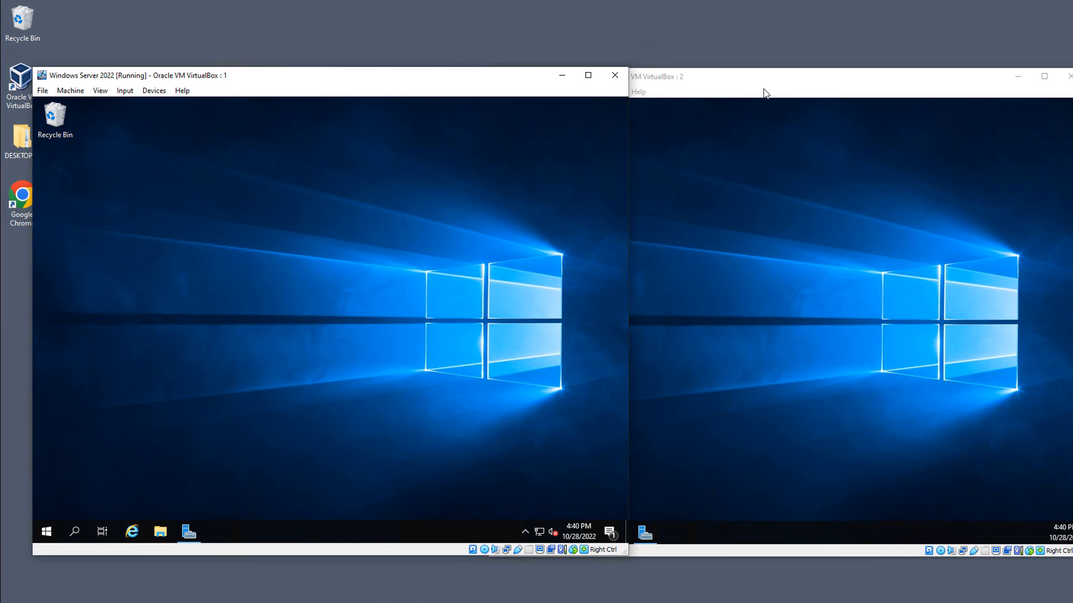